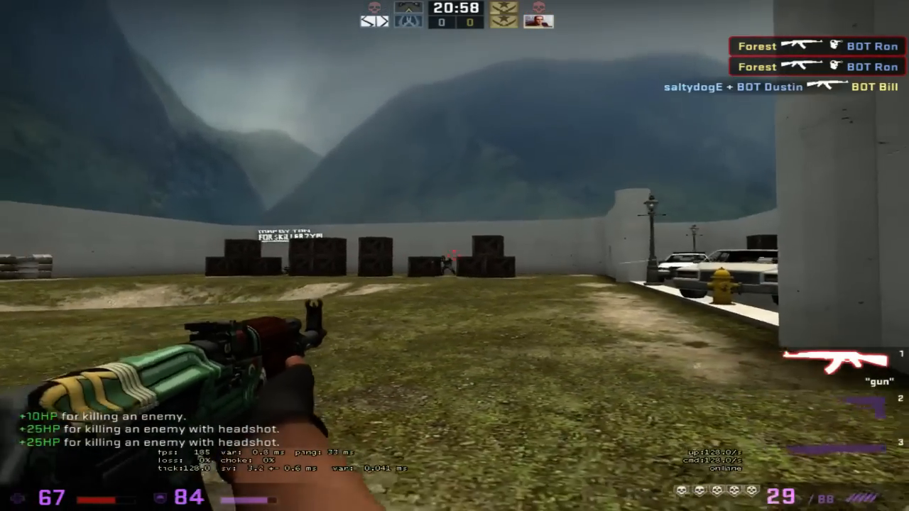
Exit Counter-Strike: Global Offensive from the match via the game menu, confirming the quit.
key(Escape)
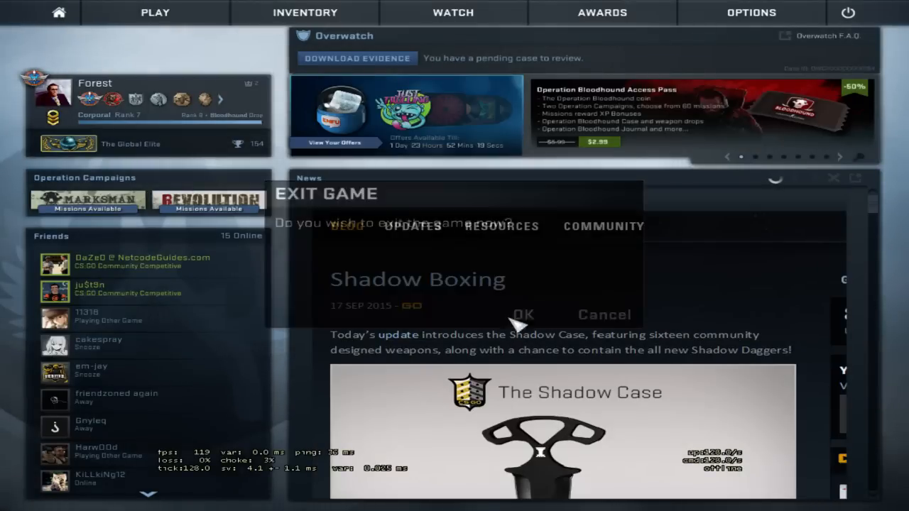
click(523, 315)
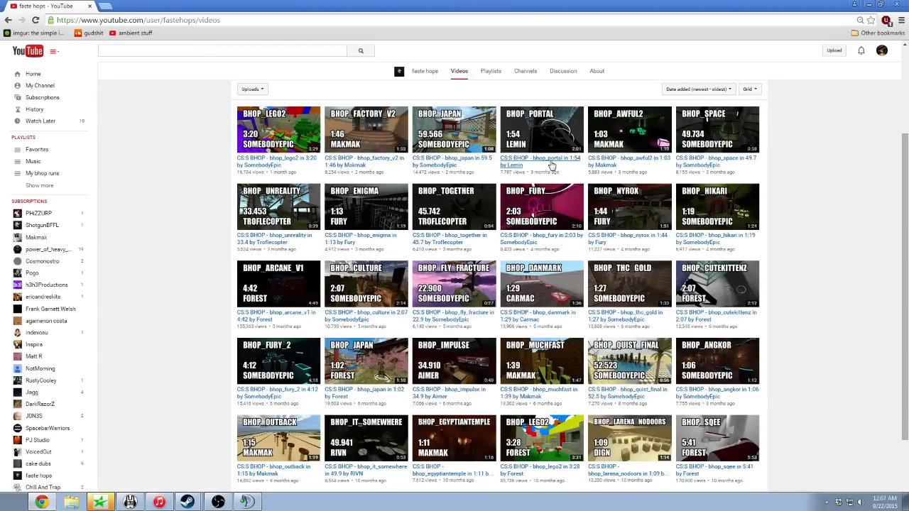
Load more rows of older bhop runs further down the channel's Videos list.
scroll(down, 3)
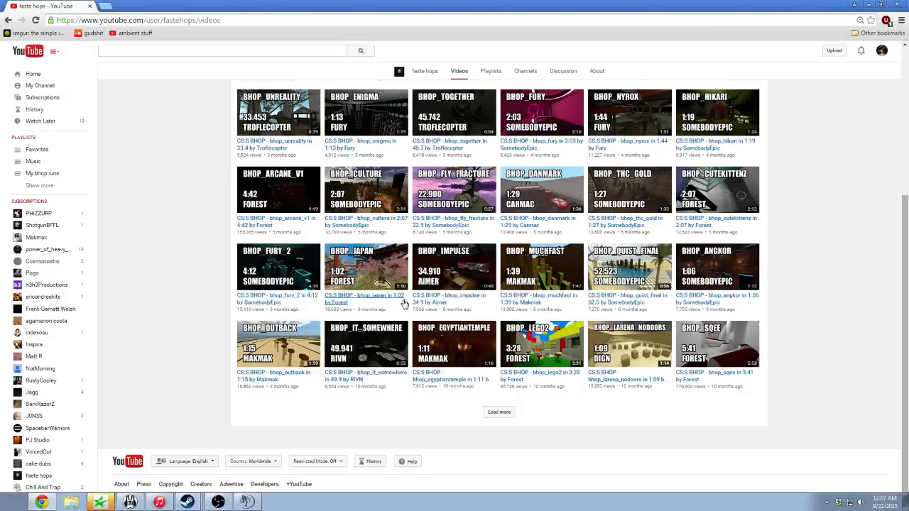
click(497, 411)
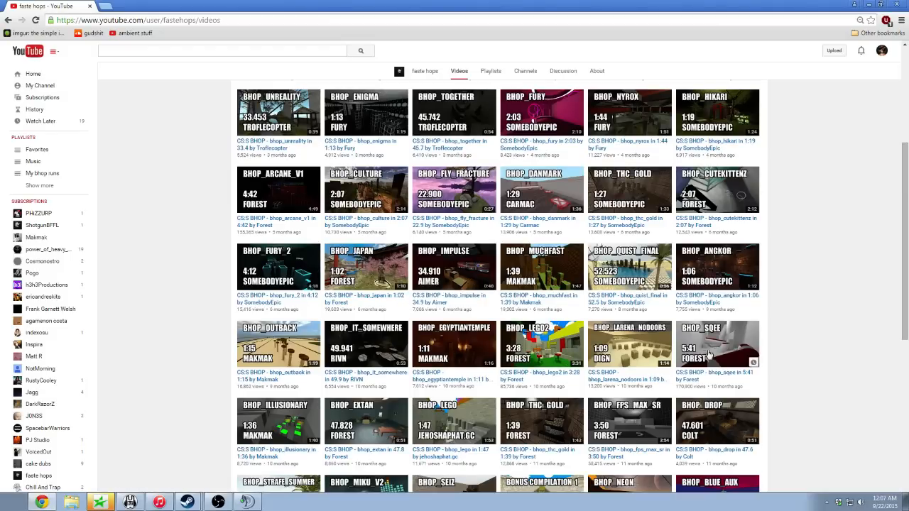
mouse_move(543, 348)
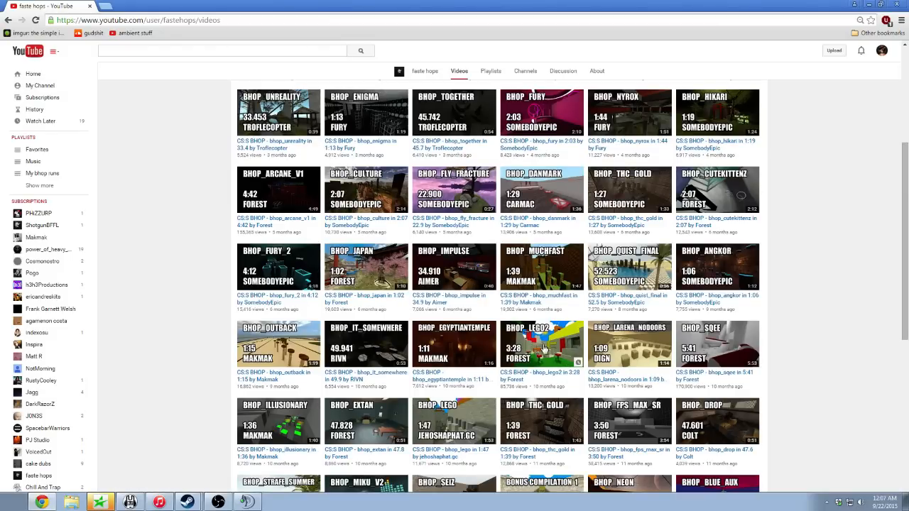
mouse_move(524, 333)
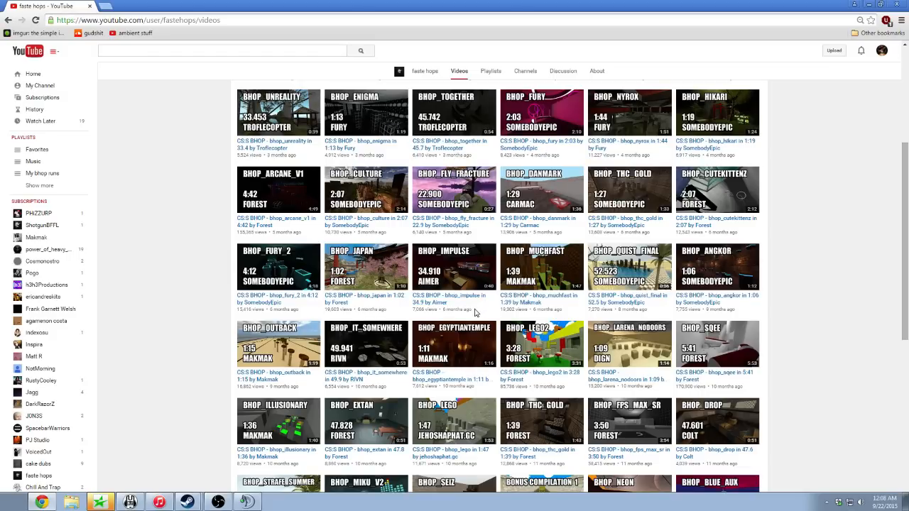
double_click(438, 310)
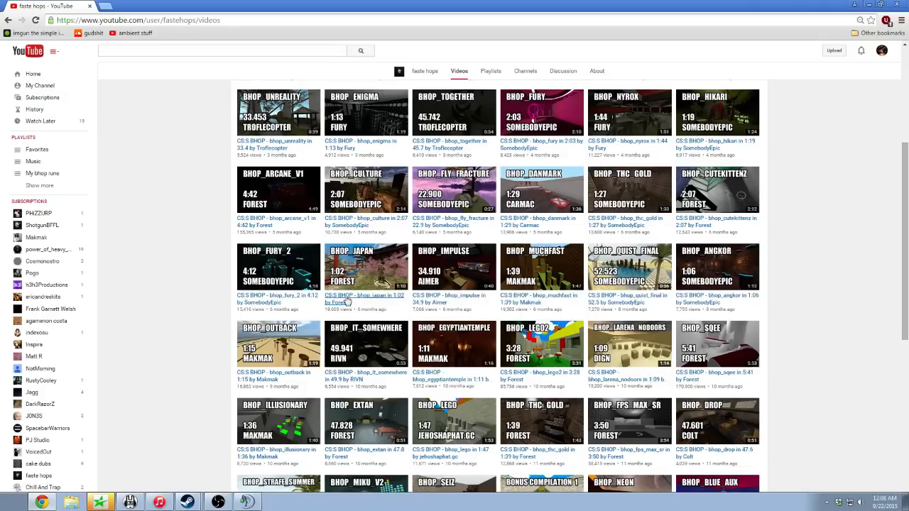
mouse_move(541, 363)
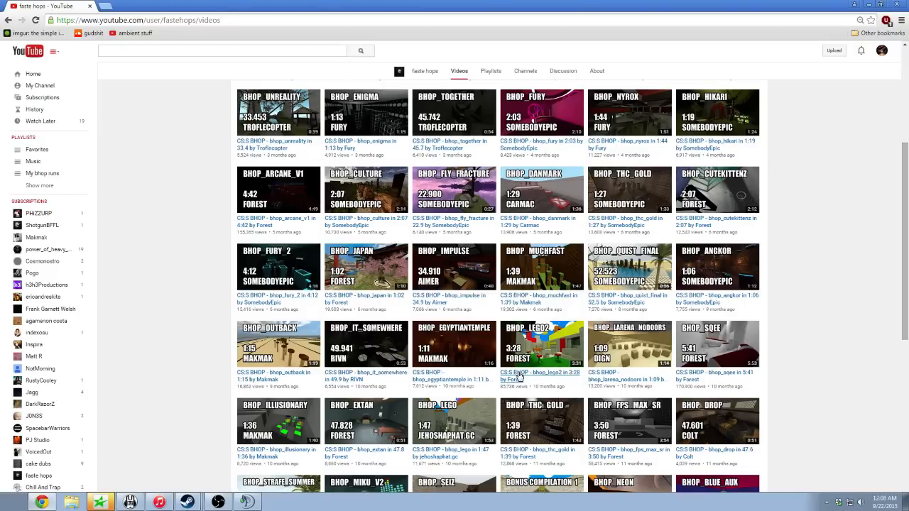
mouse_move(400, 287)
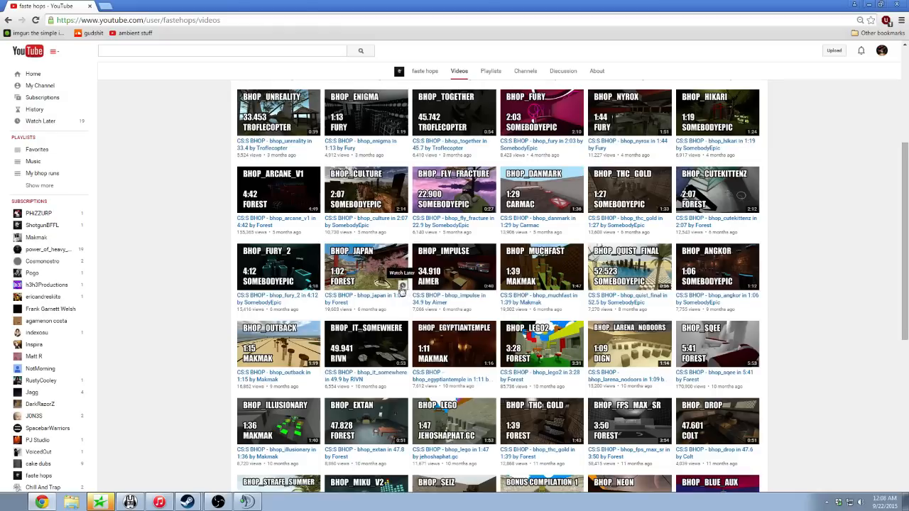
mouse_move(333, 318)
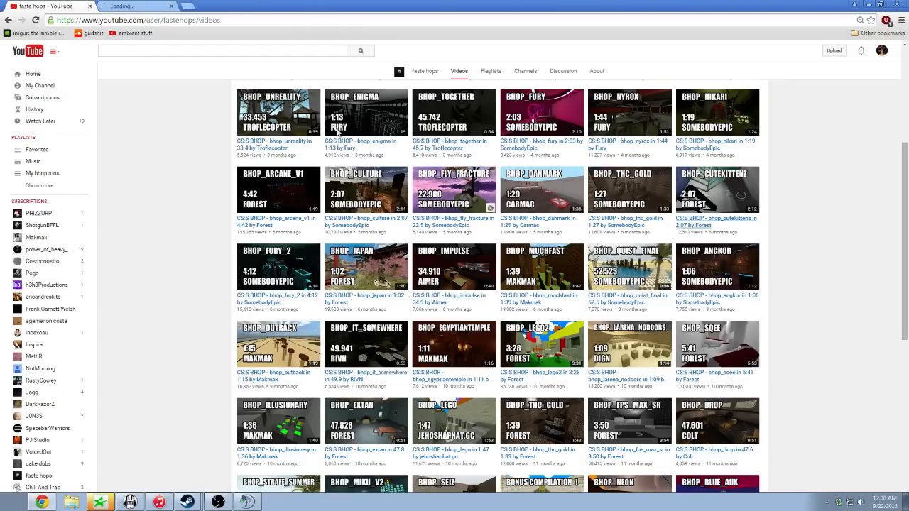
Play the bhop_cutekittenz in 2:07 by Forest run filling the whole screen.
click(717, 190)
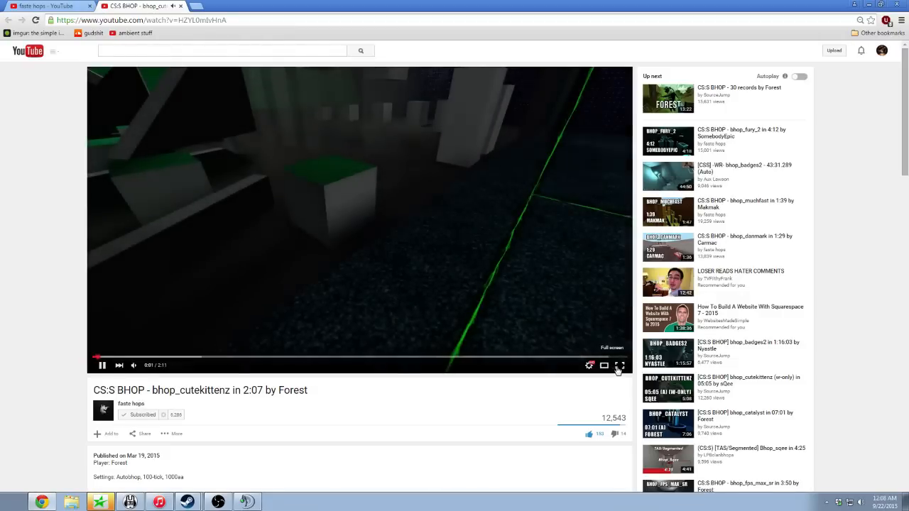
click(619, 365)
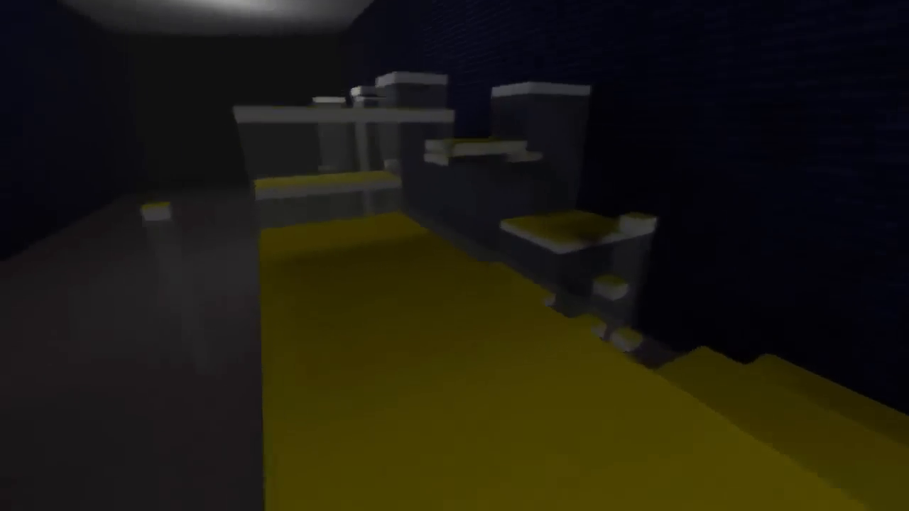
mouse_move(455, 255)
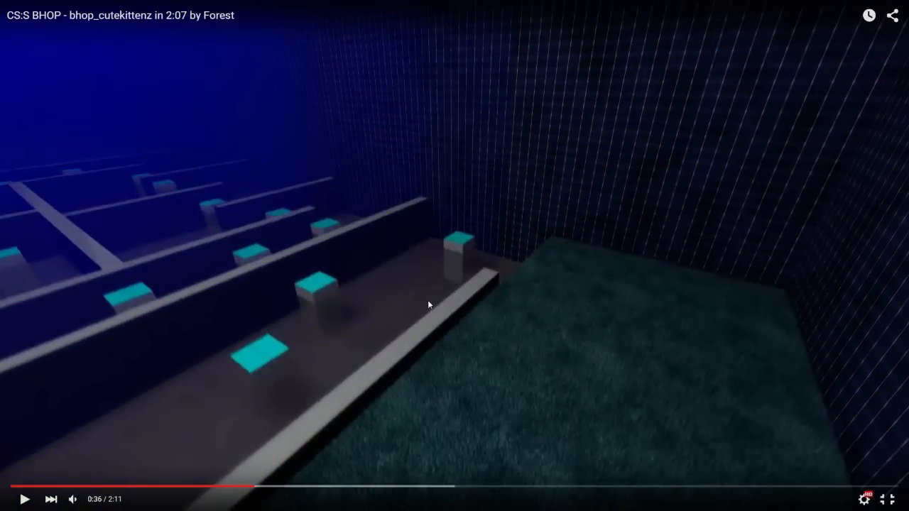
mouse_move(290, 453)
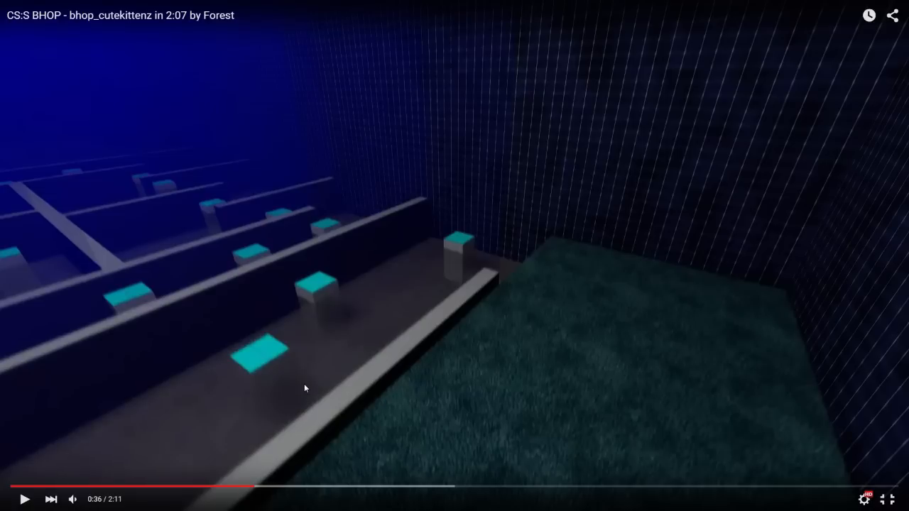
mouse_move(887, 479)
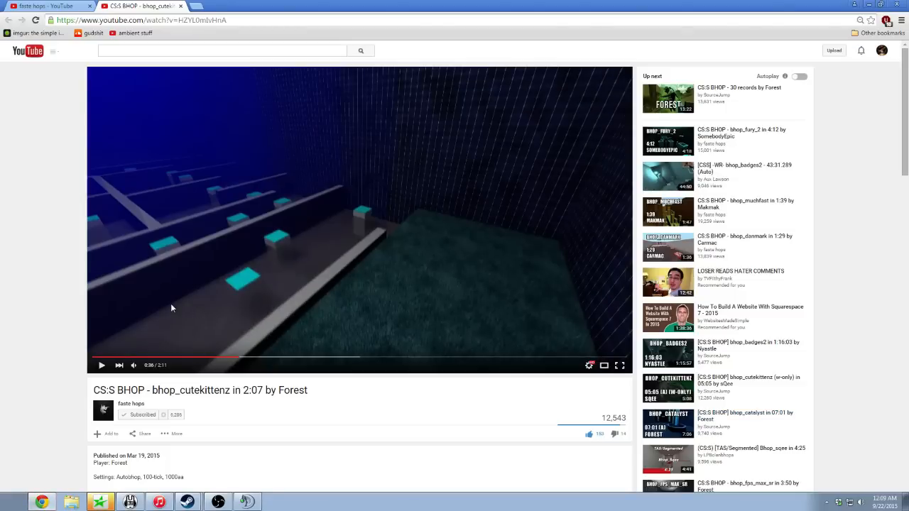
mouse_move(154, 355)
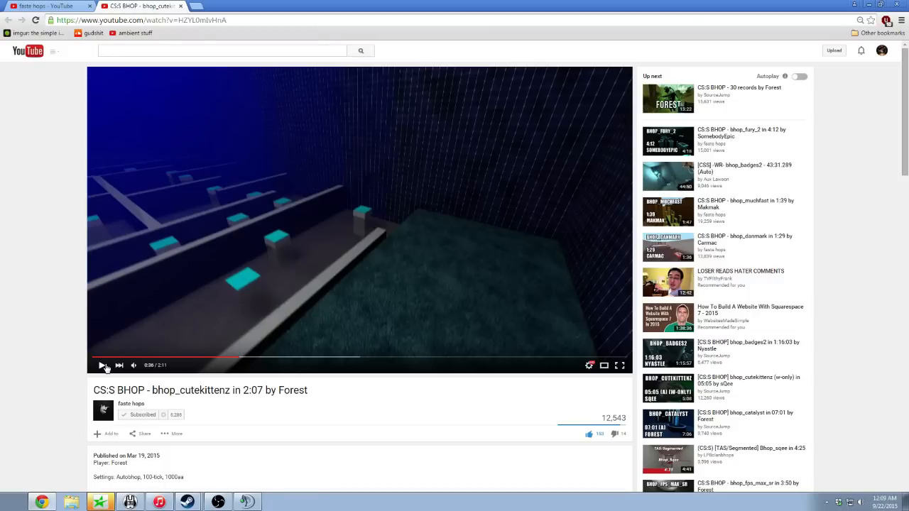
mouse_move(292, 357)
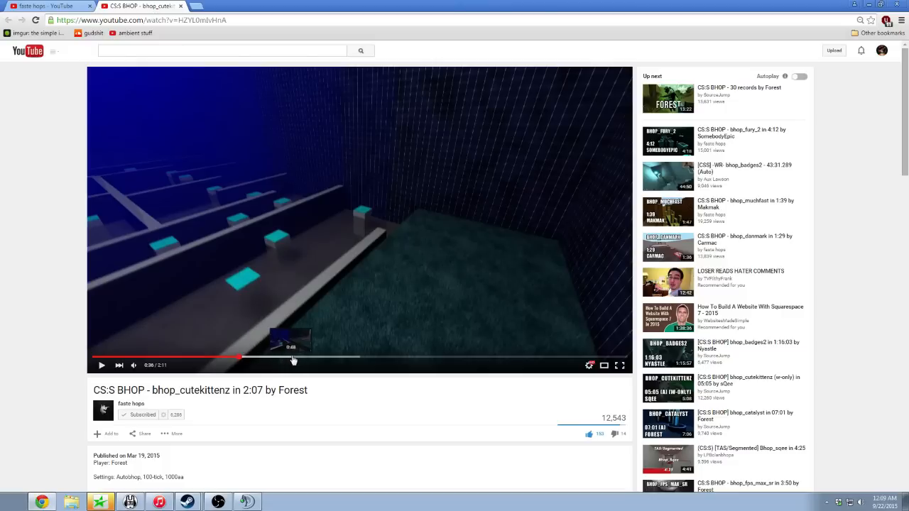
mouse_move(435, 361)
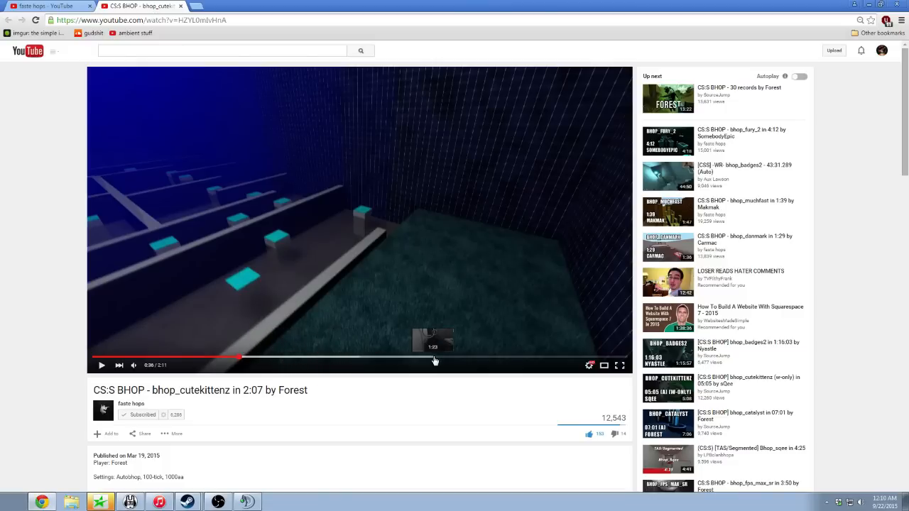
mouse_move(570, 364)
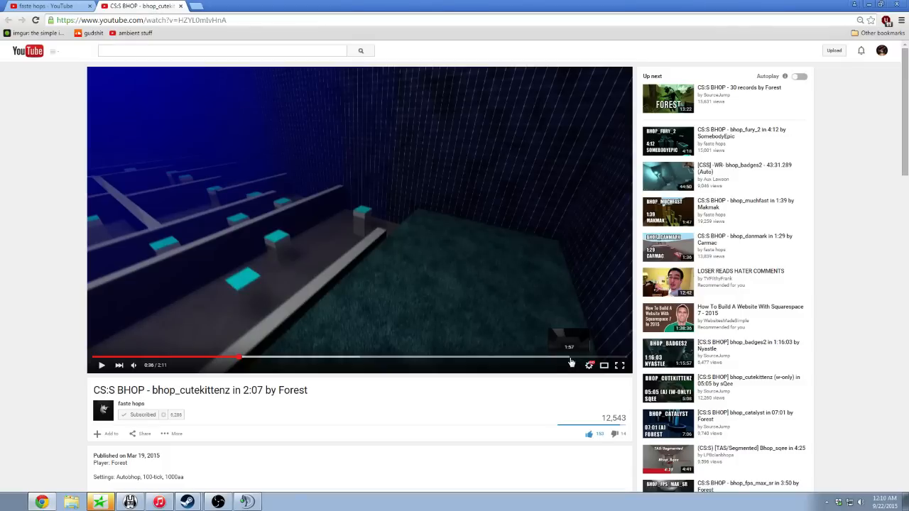
mouse_move(355, 258)
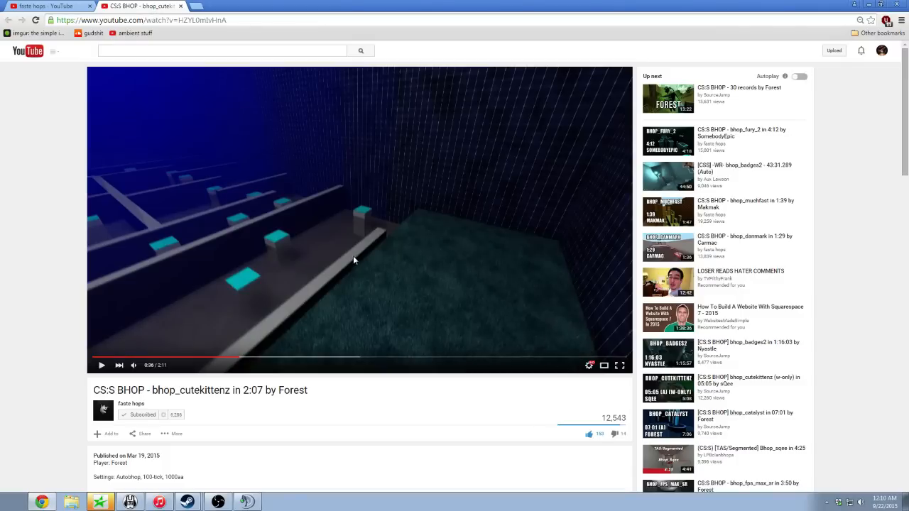
mouse_move(576, 362)
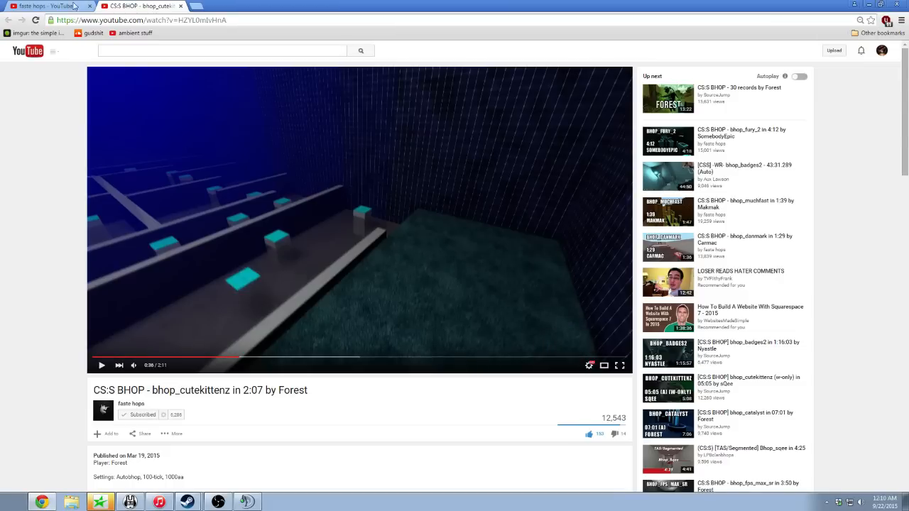
Go back from the cutekittenz video to the channel's grid of bhop runs.
click(131, 403)
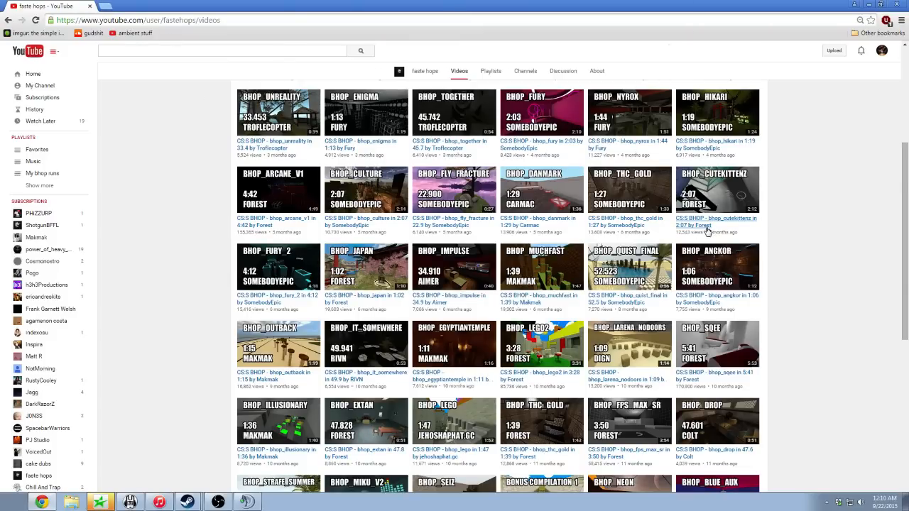
mouse_move(292, 206)
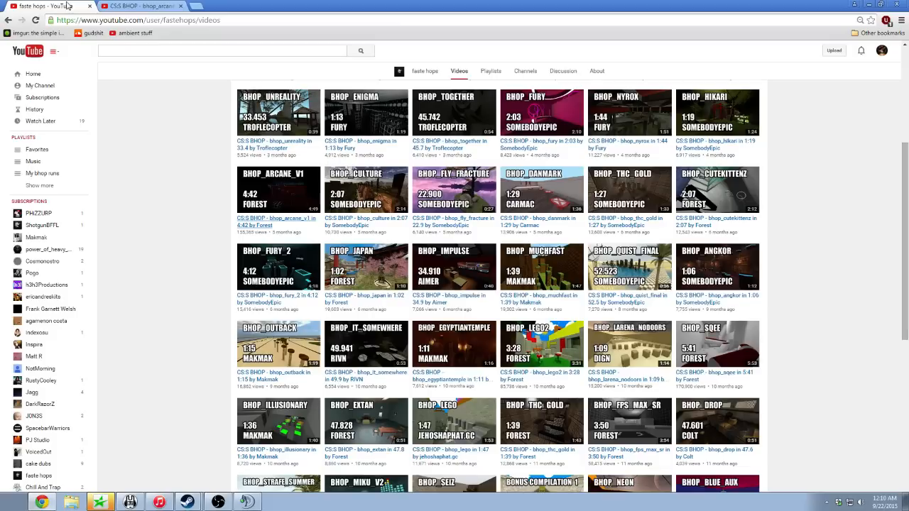
mouse_move(271, 227)
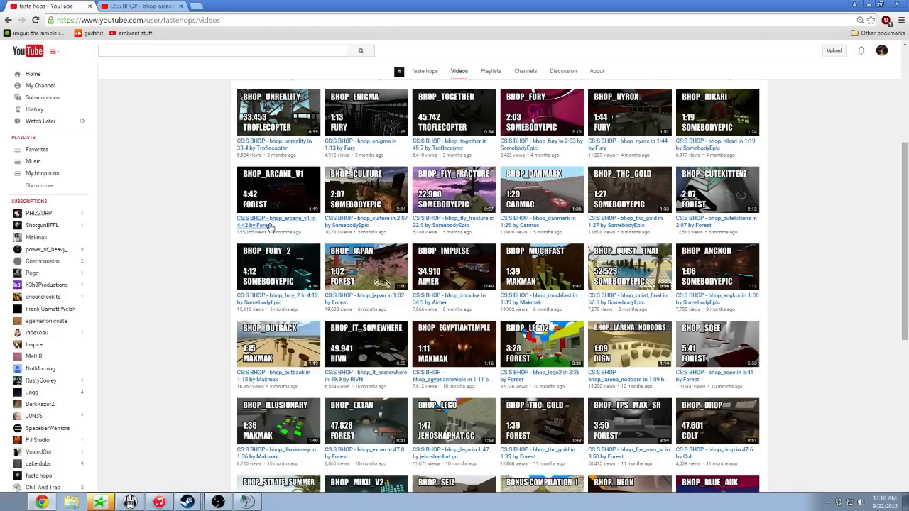
mouse_move(705, 378)
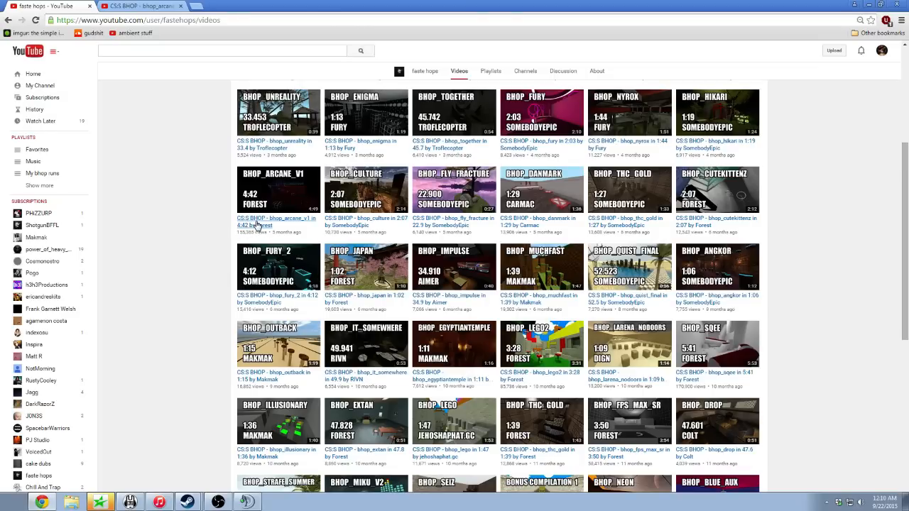
mouse_move(236, 224)
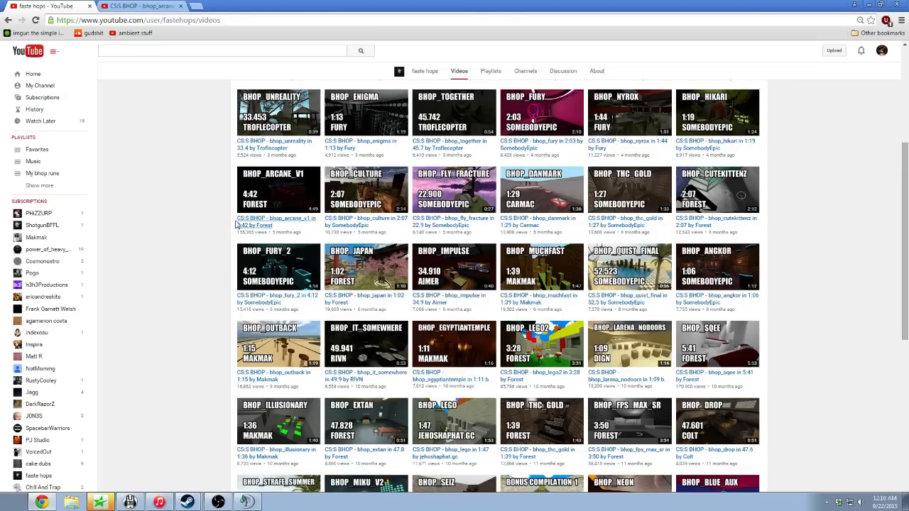
Watch the bhop_arcane_v1 run by Forest, then go back to the channel's Videos grid.
click(279, 190)
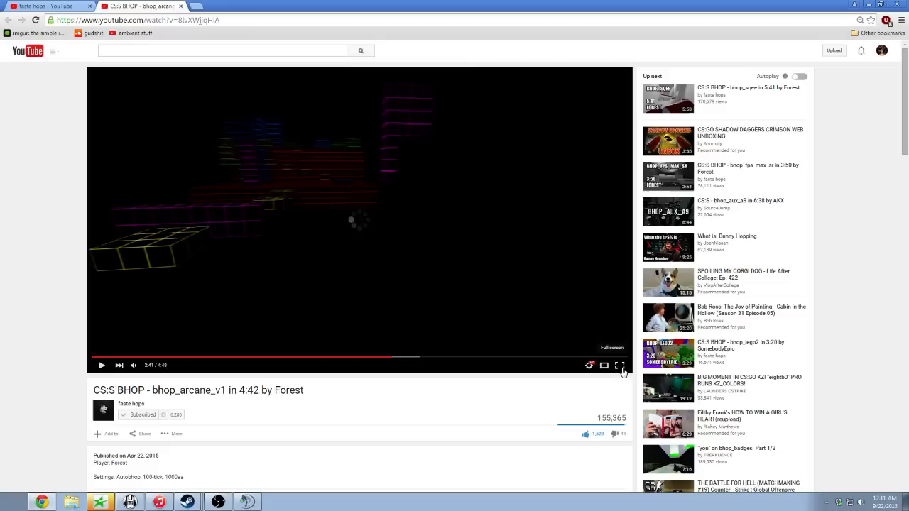
mouse_move(500, 320)
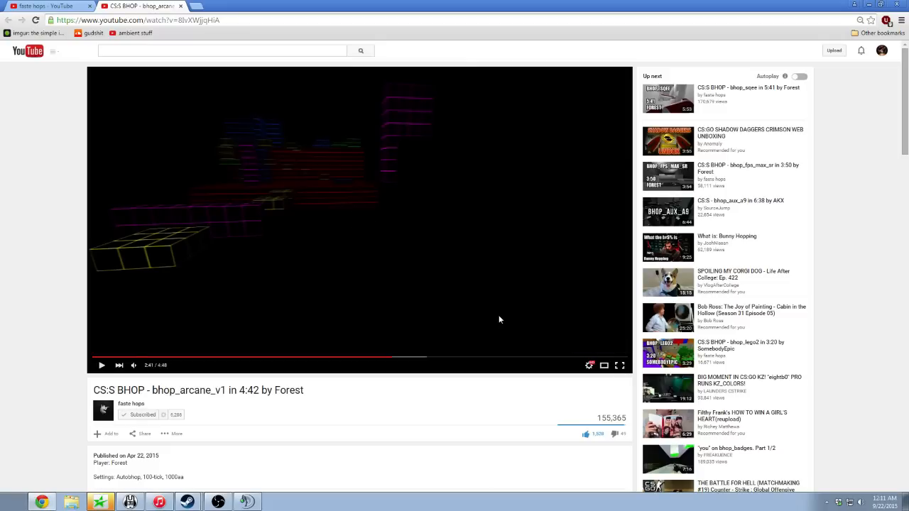
mouse_move(489, 318)
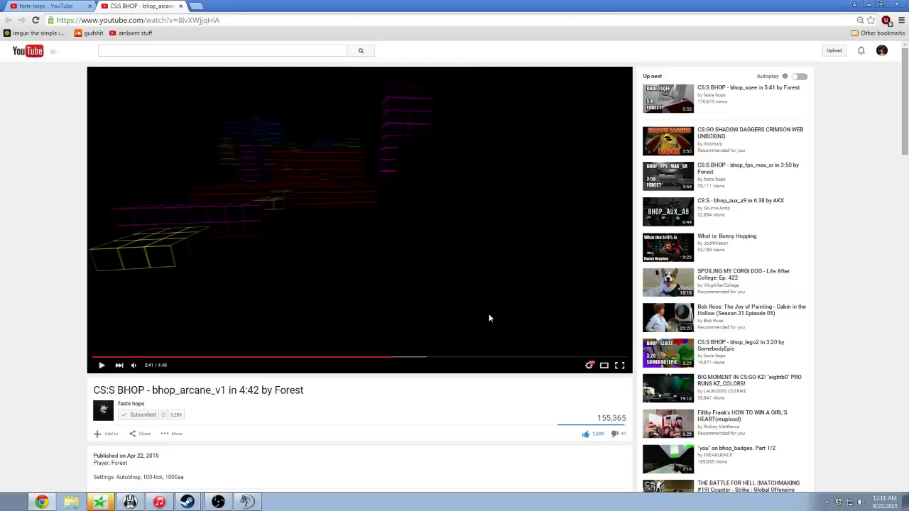
mouse_move(396, 297)
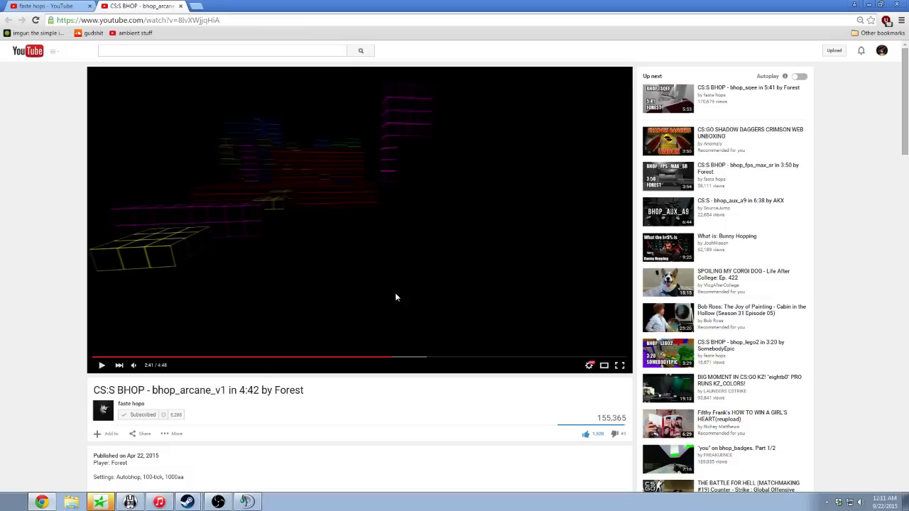
mouse_move(263, 324)
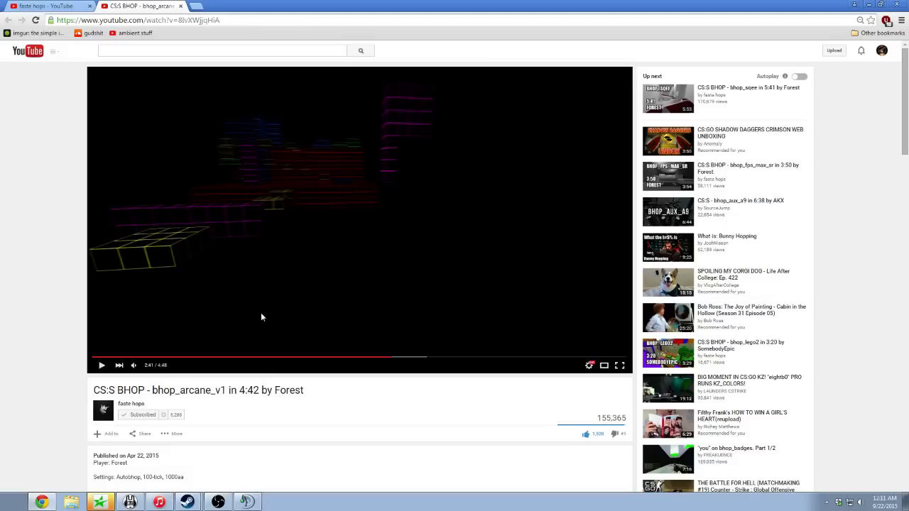
mouse_move(236, 276)
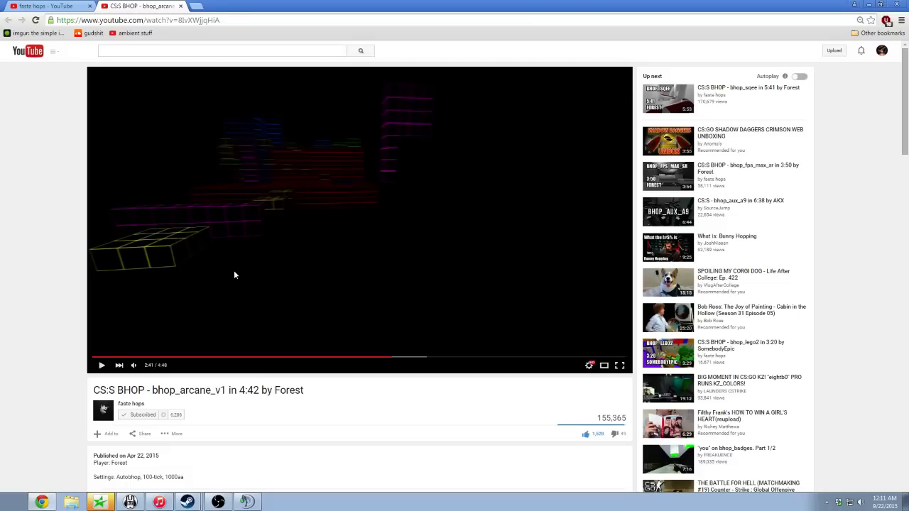
mouse_move(233, 269)
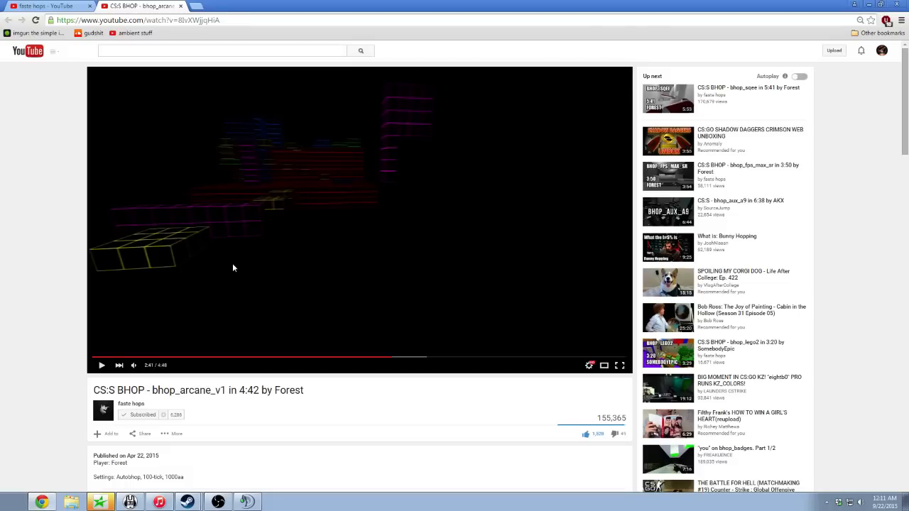
mouse_move(105, 366)
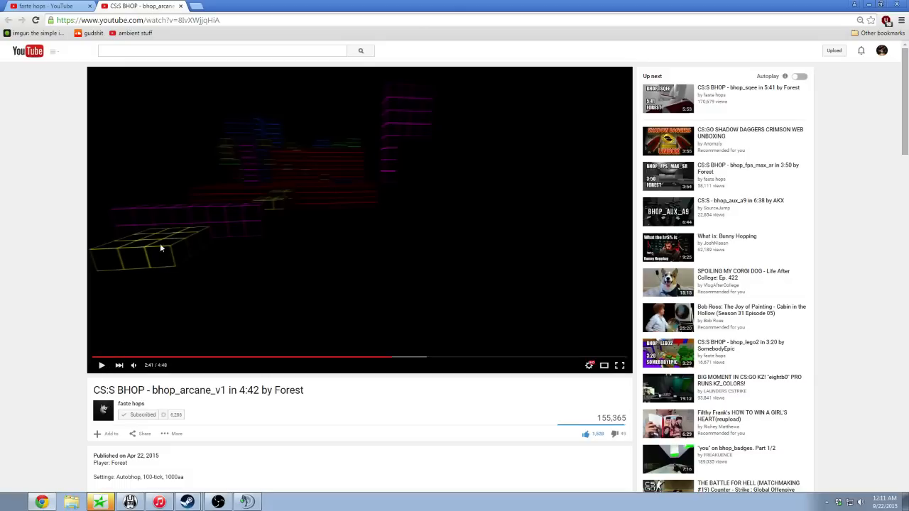
mouse_move(187, 218)
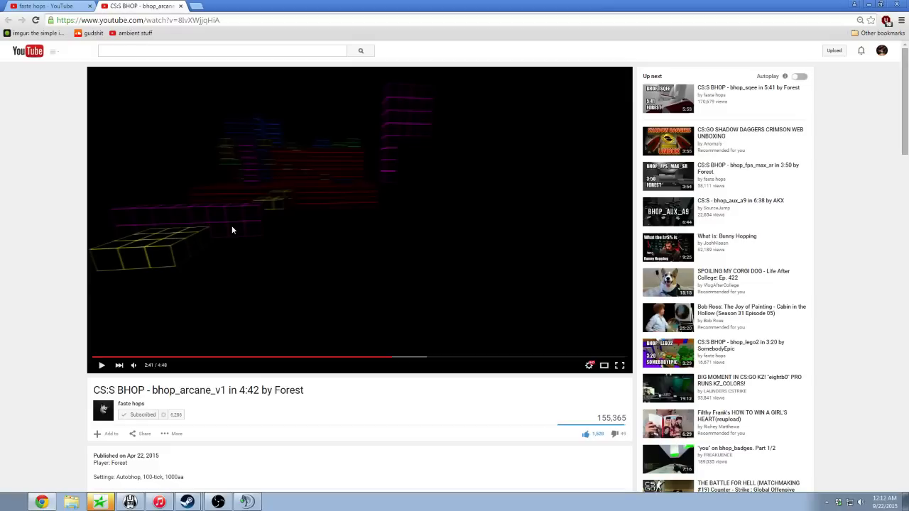
mouse_move(249, 230)
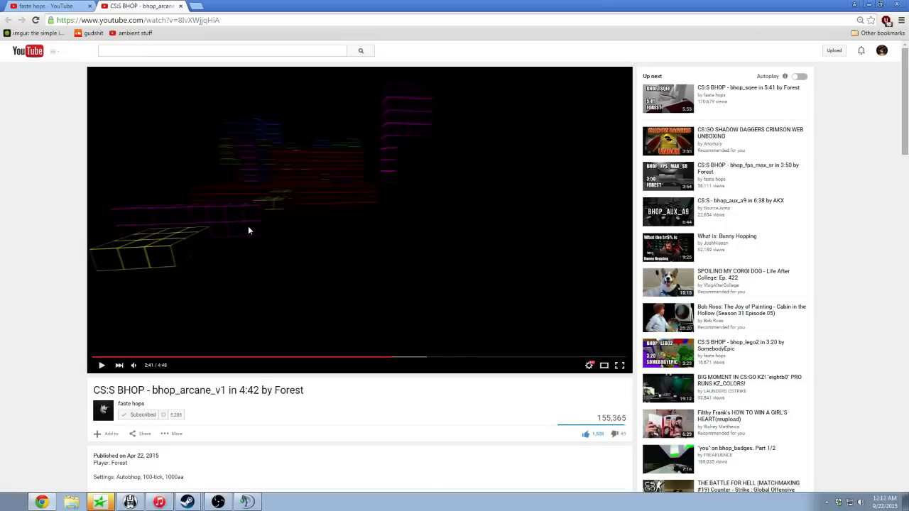
mouse_move(185, 261)
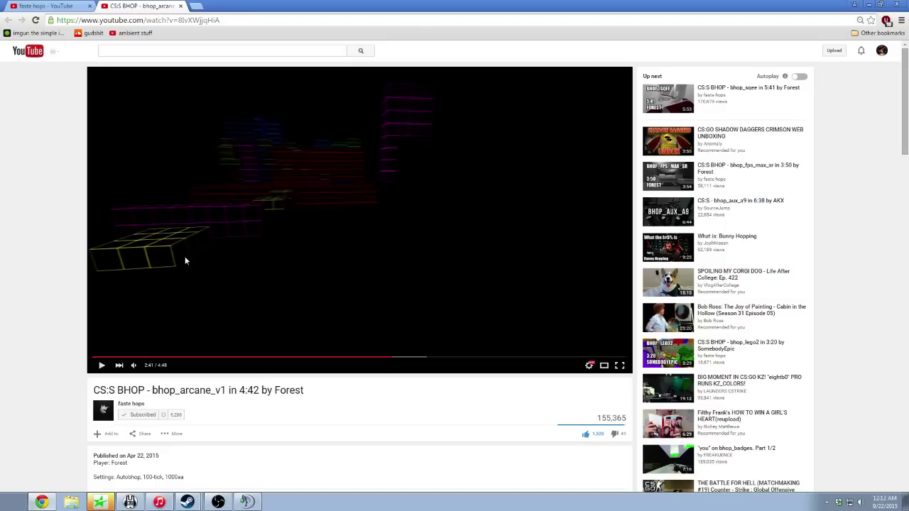
mouse_move(199, 257)
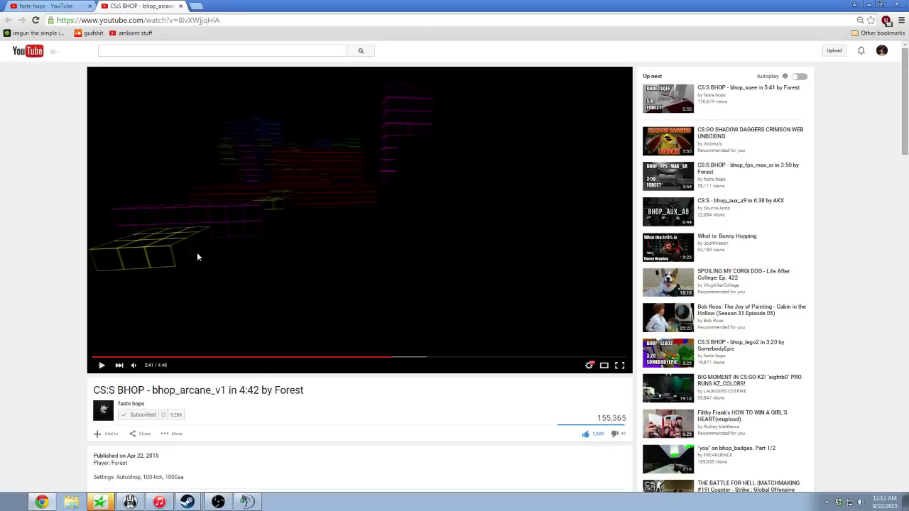
mouse_move(197, 255)
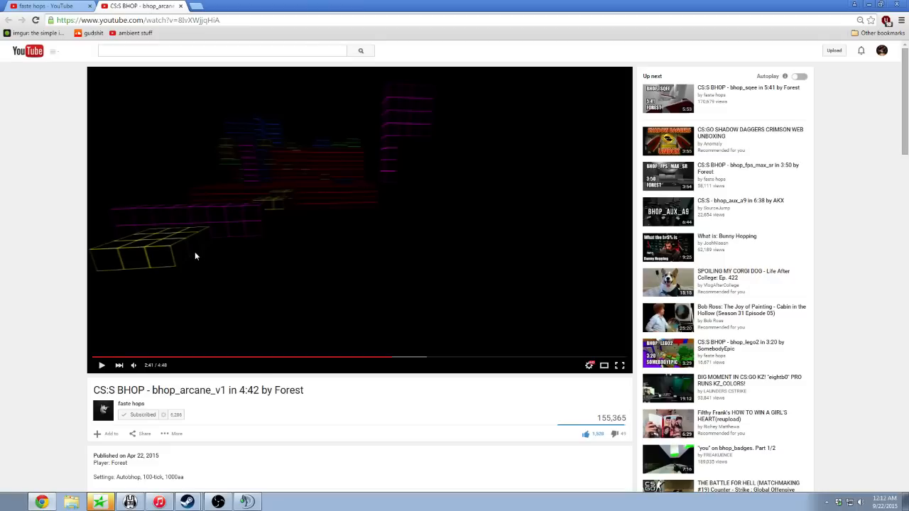
mouse_move(392, 358)
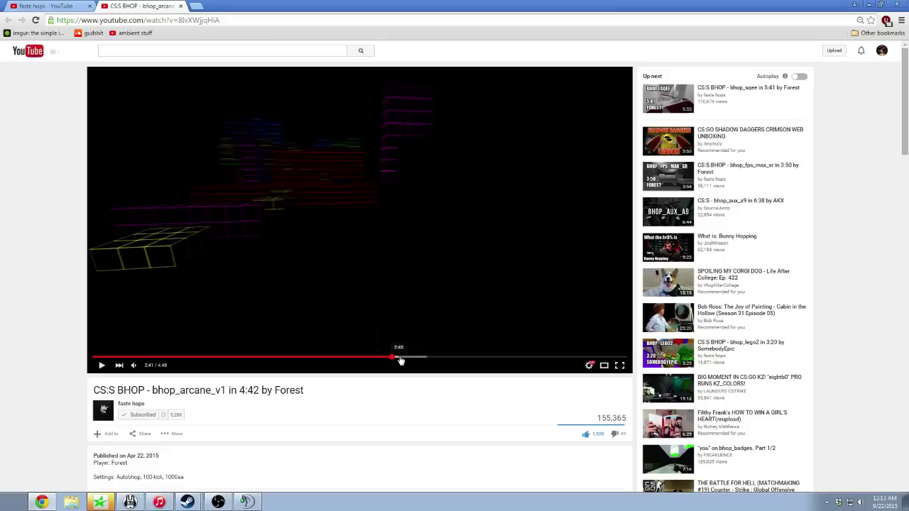
mouse_move(400, 357)
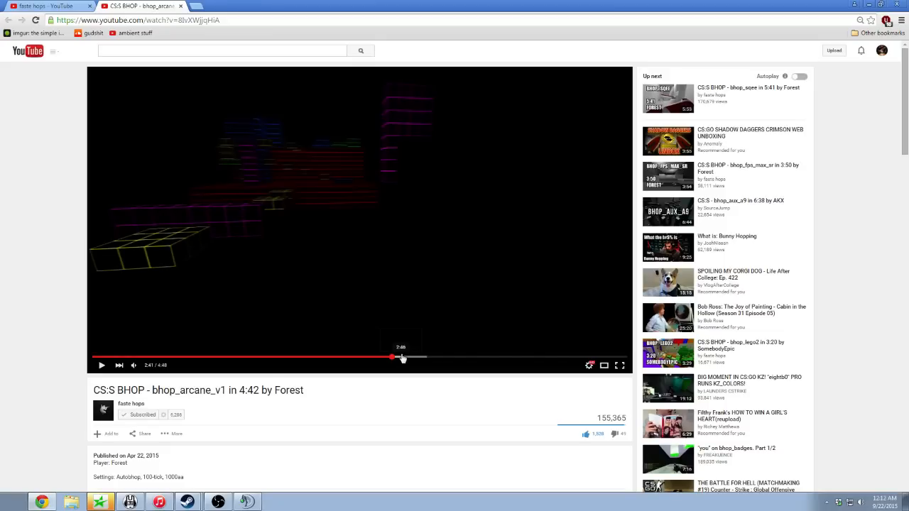
mouse_move(247, 266)
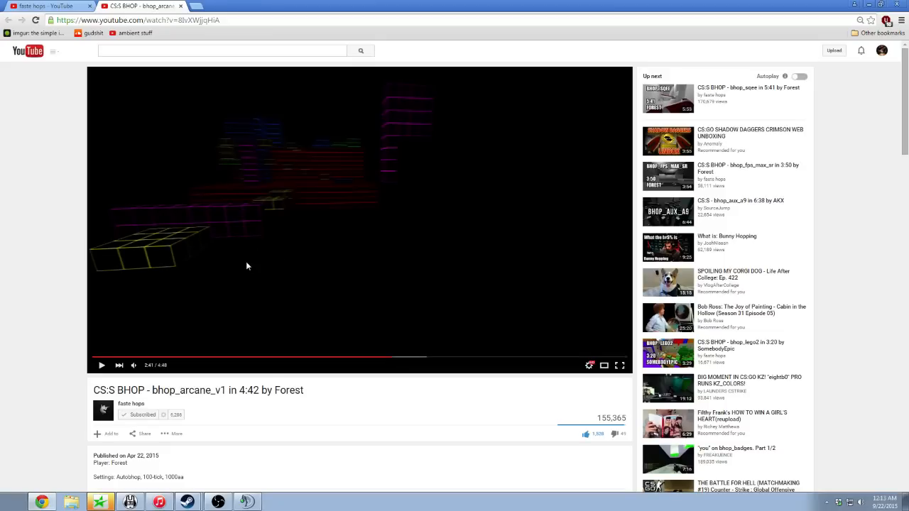
mouse_move(400, 362)
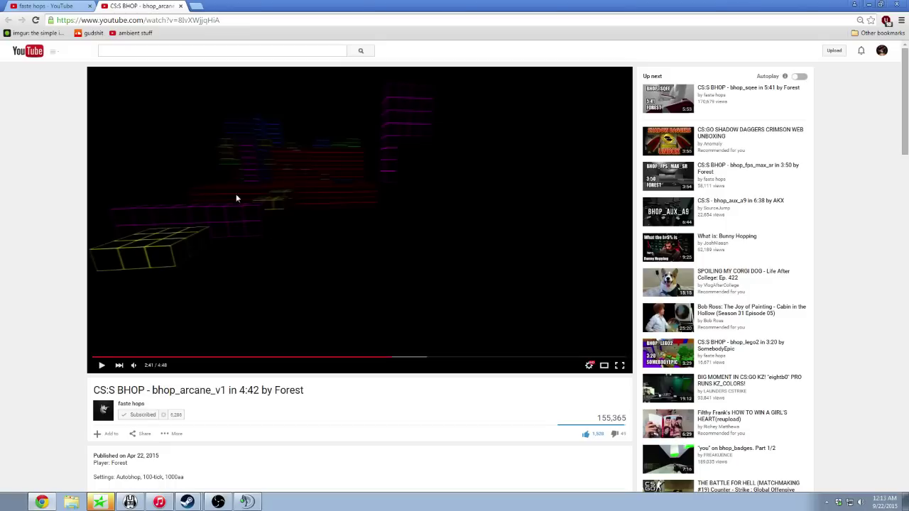
mouse_move(288, 257)
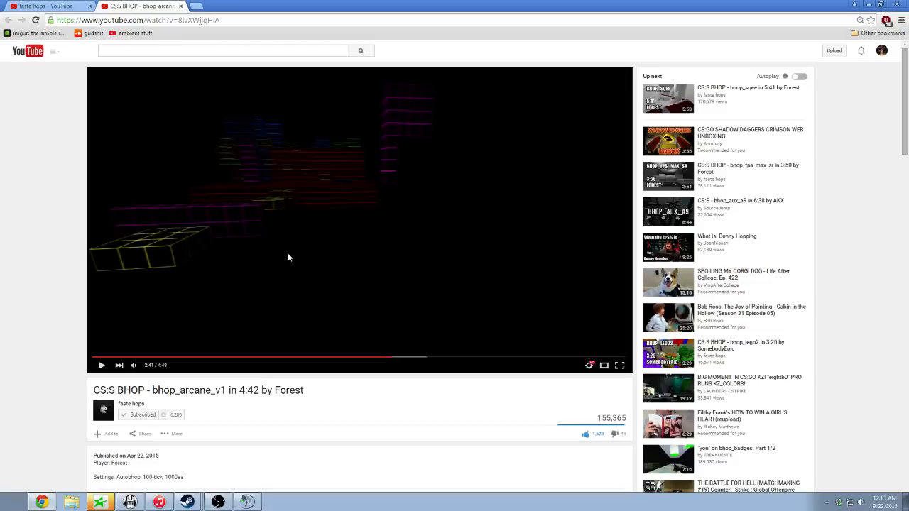
mouse_move(201, 267)
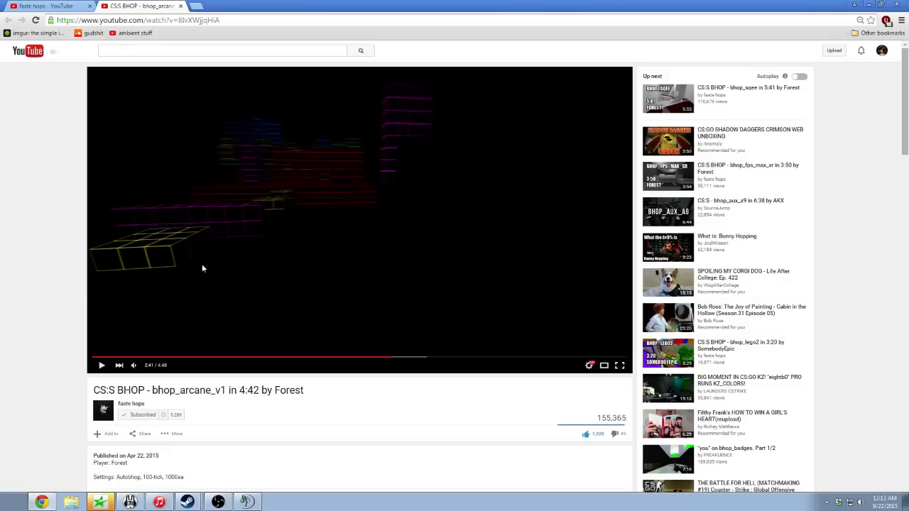
click(131, 403)
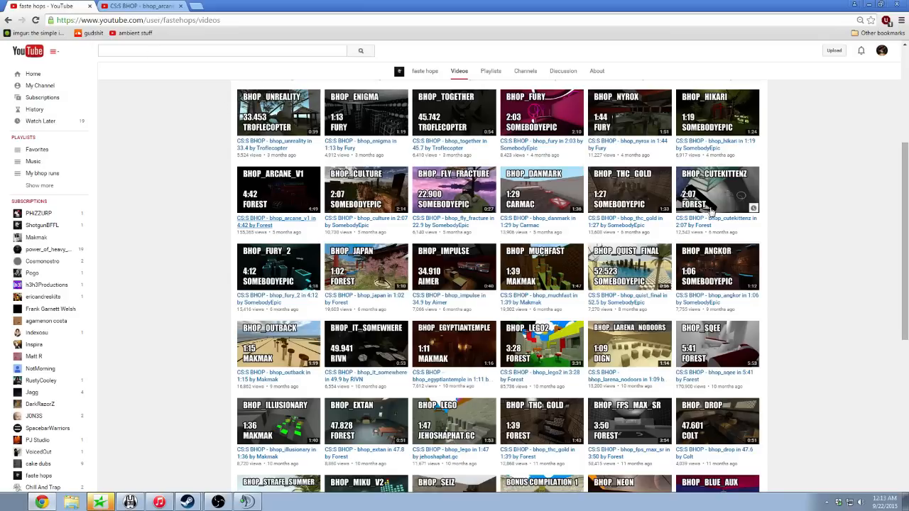
mouse_move(714, 213)
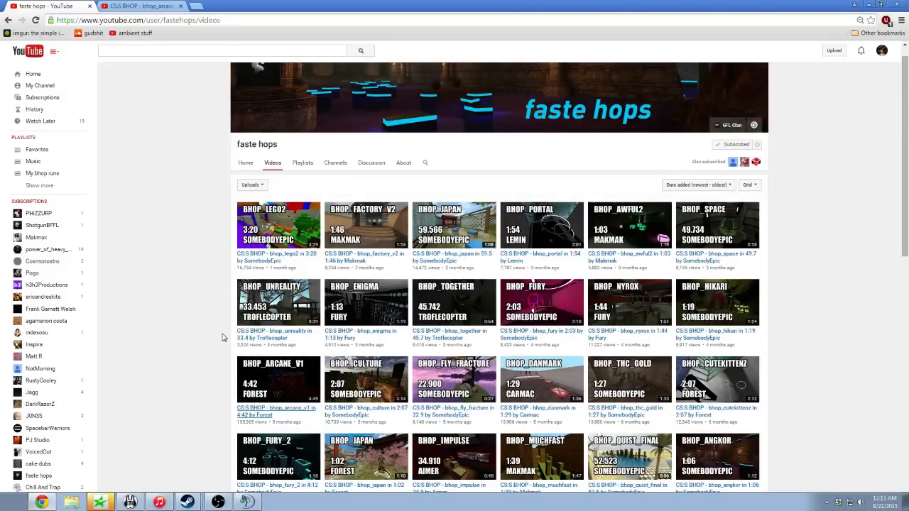
scroll(up, 3)
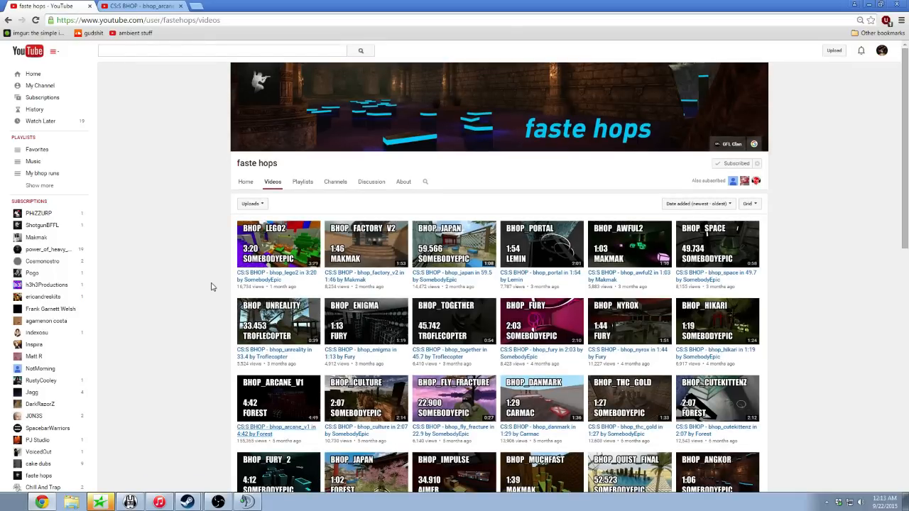
scroll(down, 3)
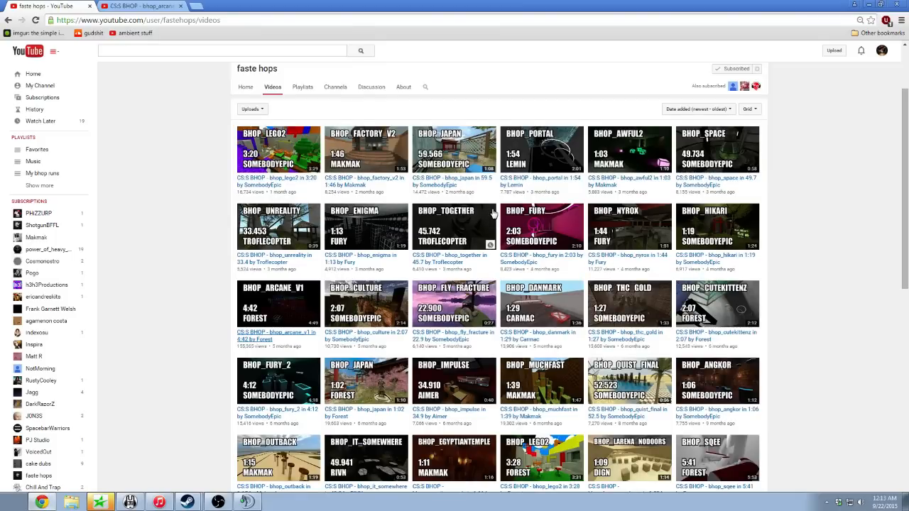
mouse_move(276, 310)
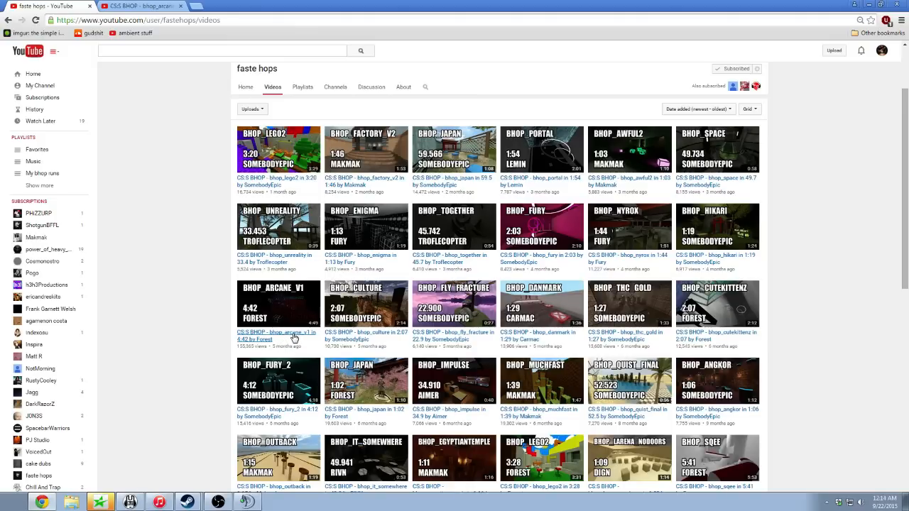
mouse_move(282, 269)
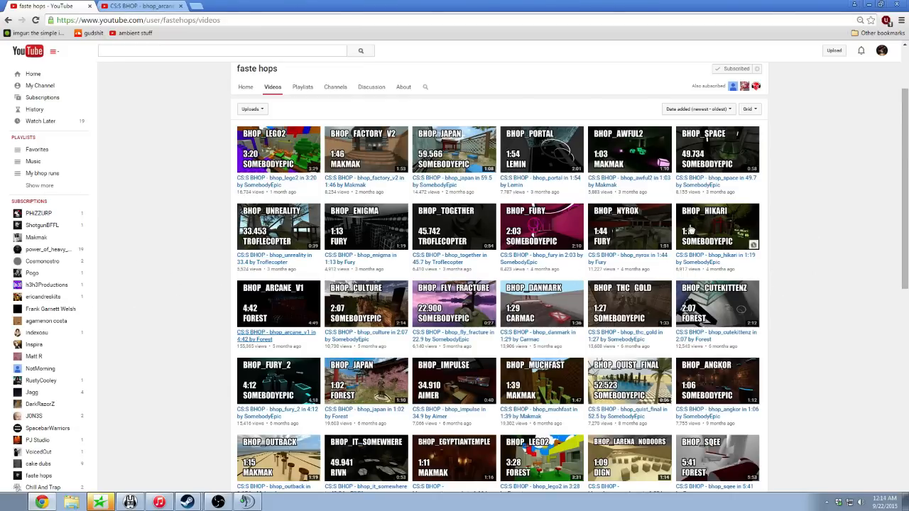
mouse_move(111, 213)
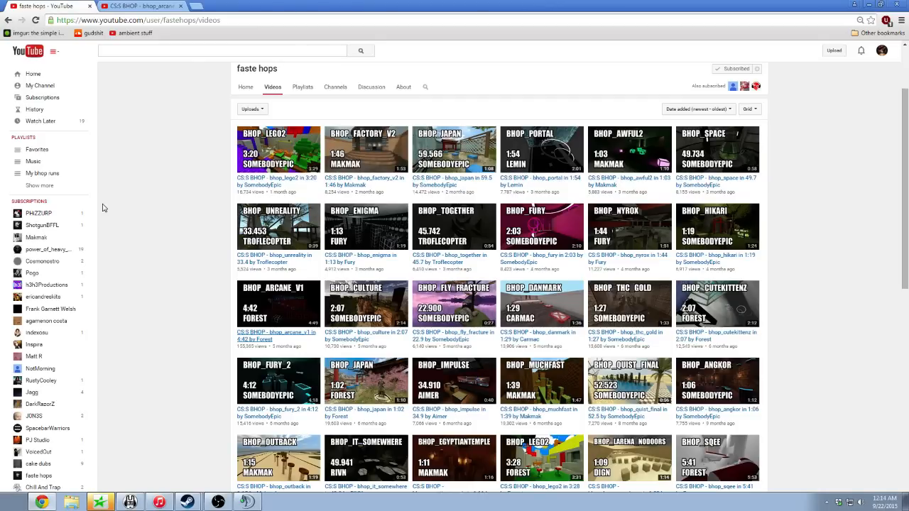
mouse_move(199, 318)
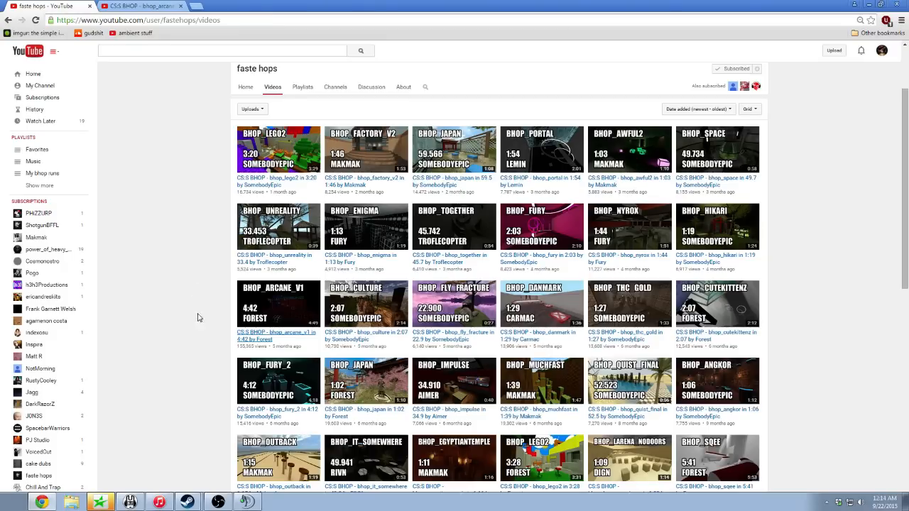
mouse_move(207, 341)
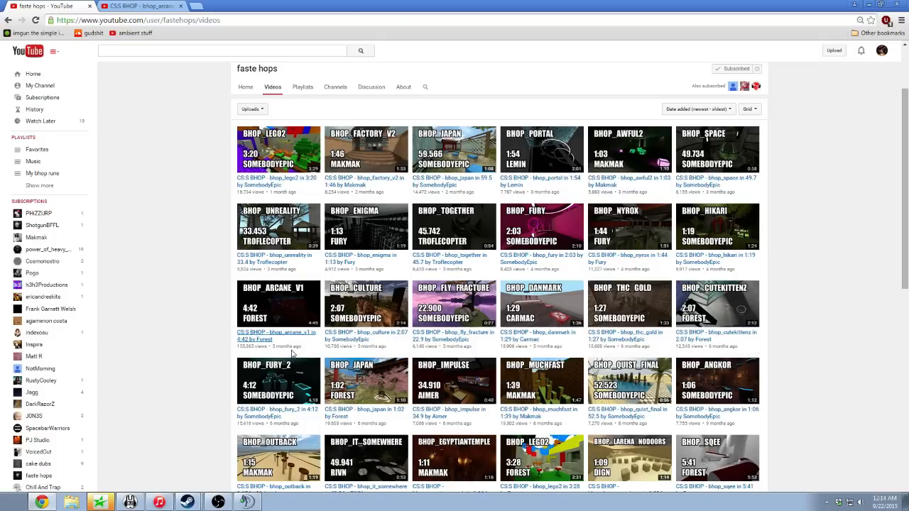
scroll(up, 3)
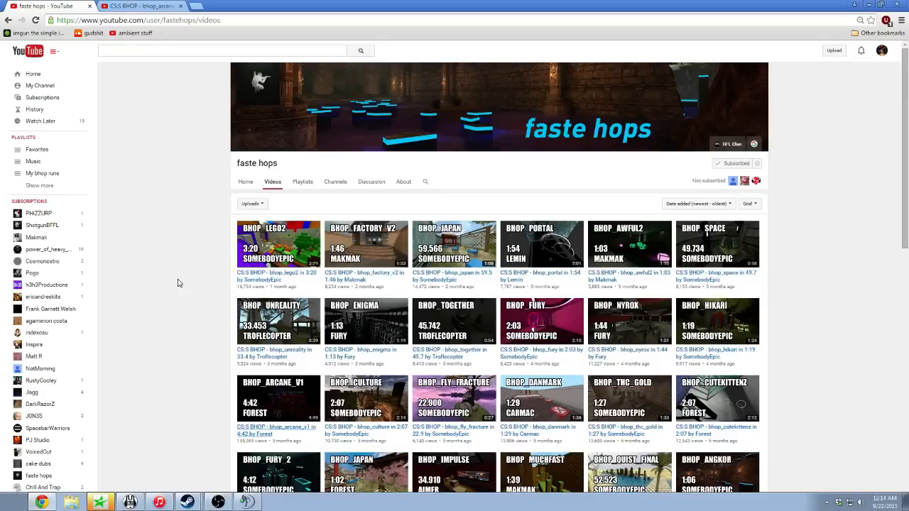
mouse_move(284, 324)
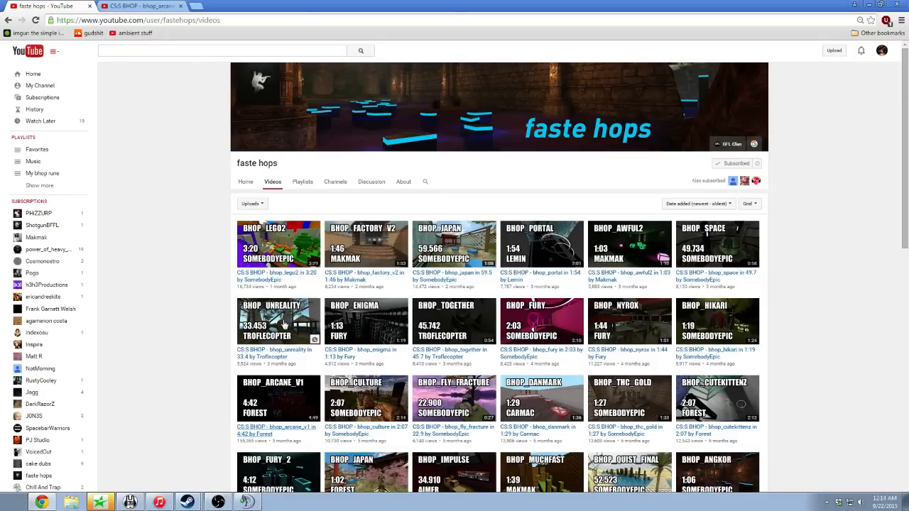